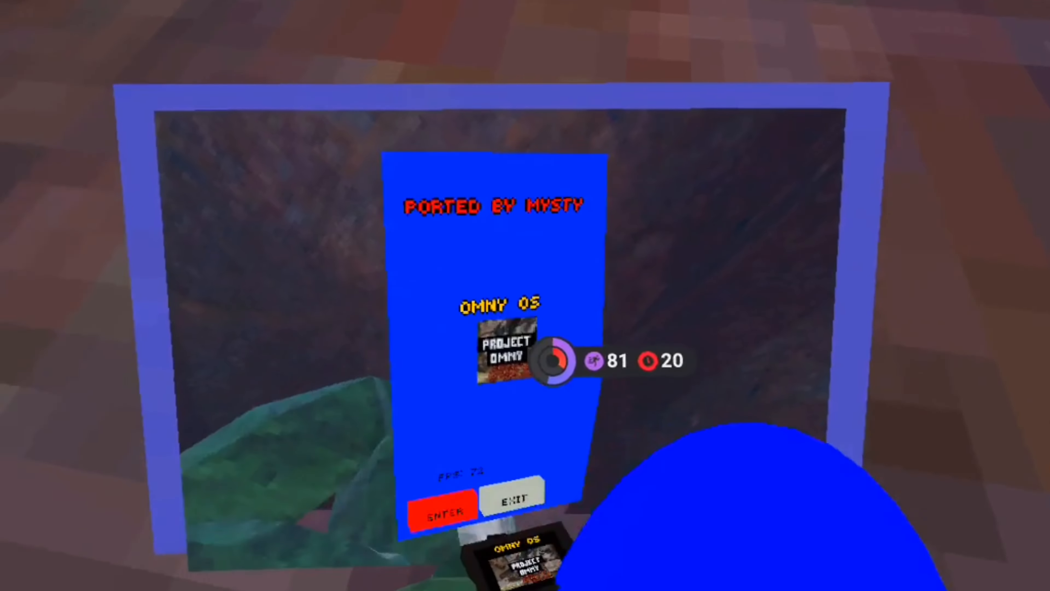
Enter Omny OS, browse mods page 2, return to page 1 and back to the main menu
click(442, 510)
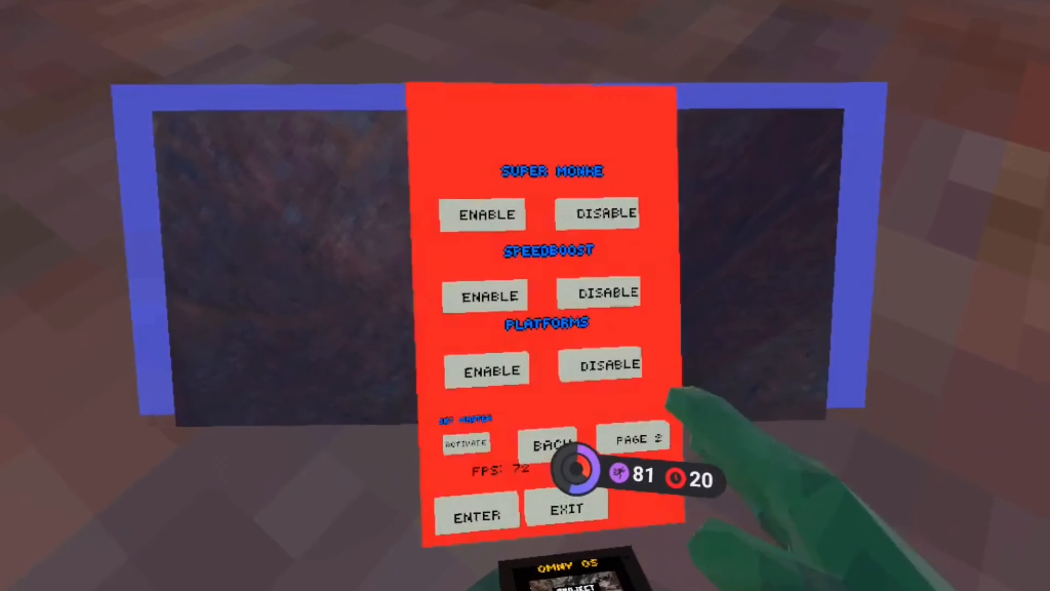
click(635, 438)
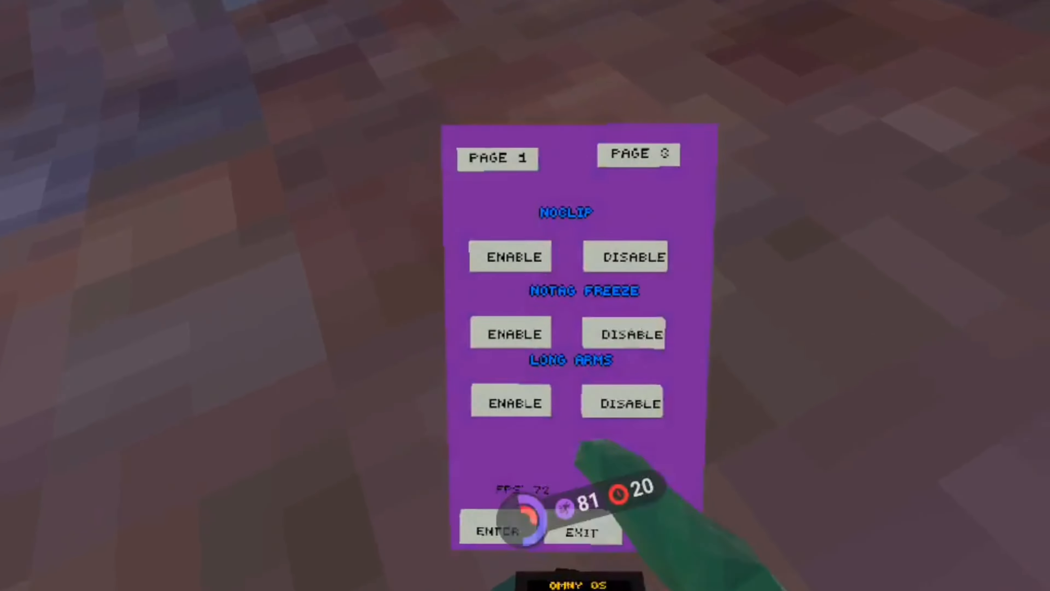
click(637, 154)
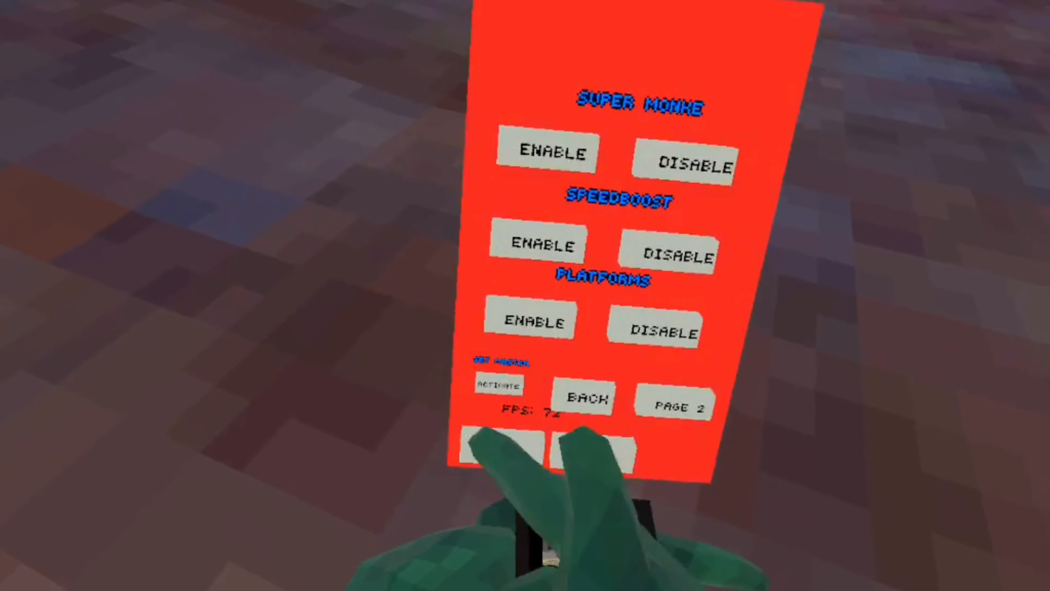
click(676, 405)
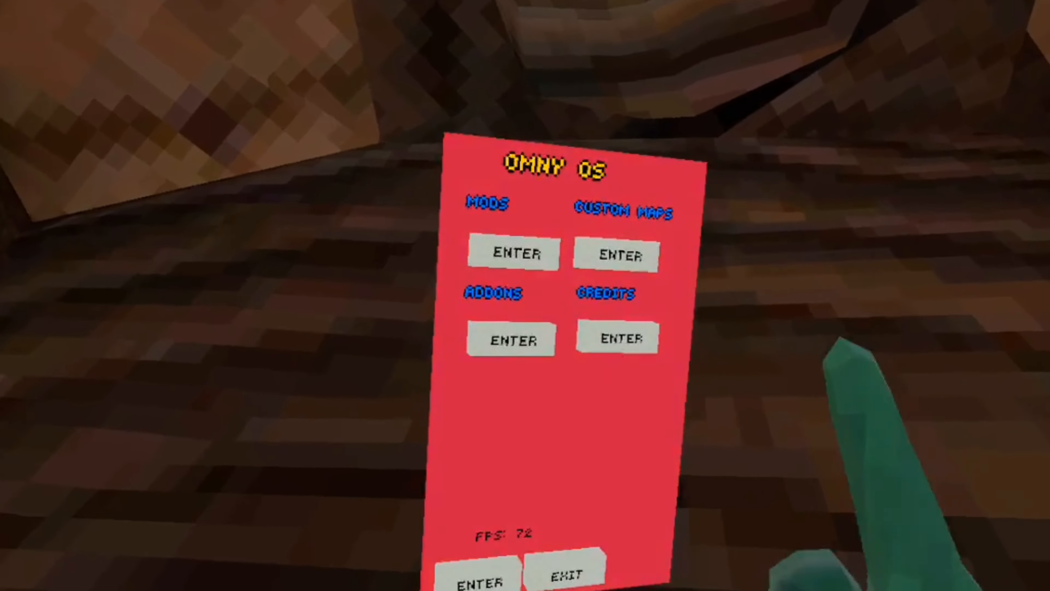
Enter the Mods section and enable the Speedboost mod
click(512, 253)
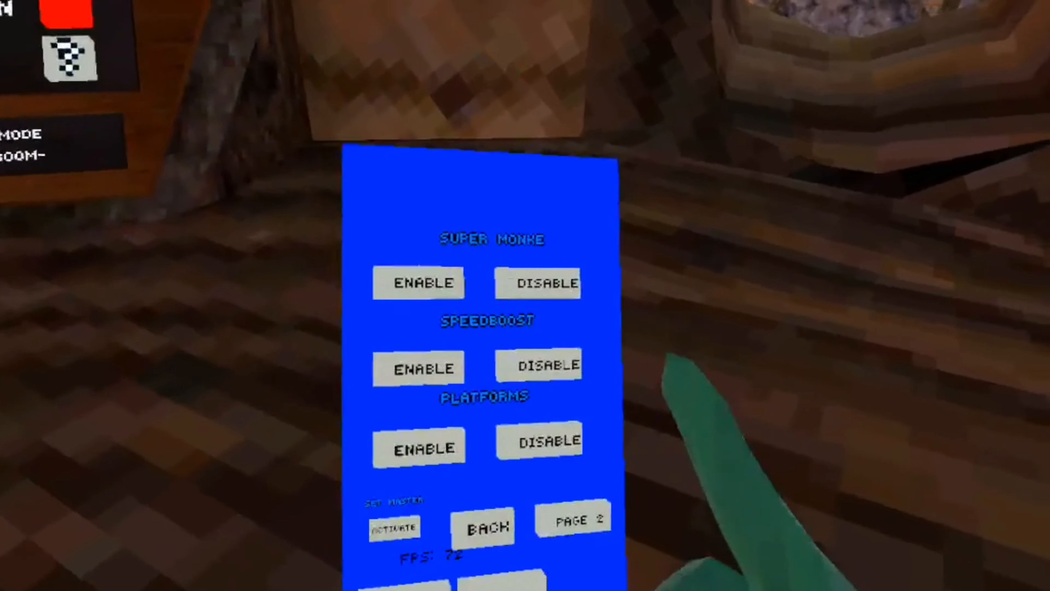
click(497, 429)
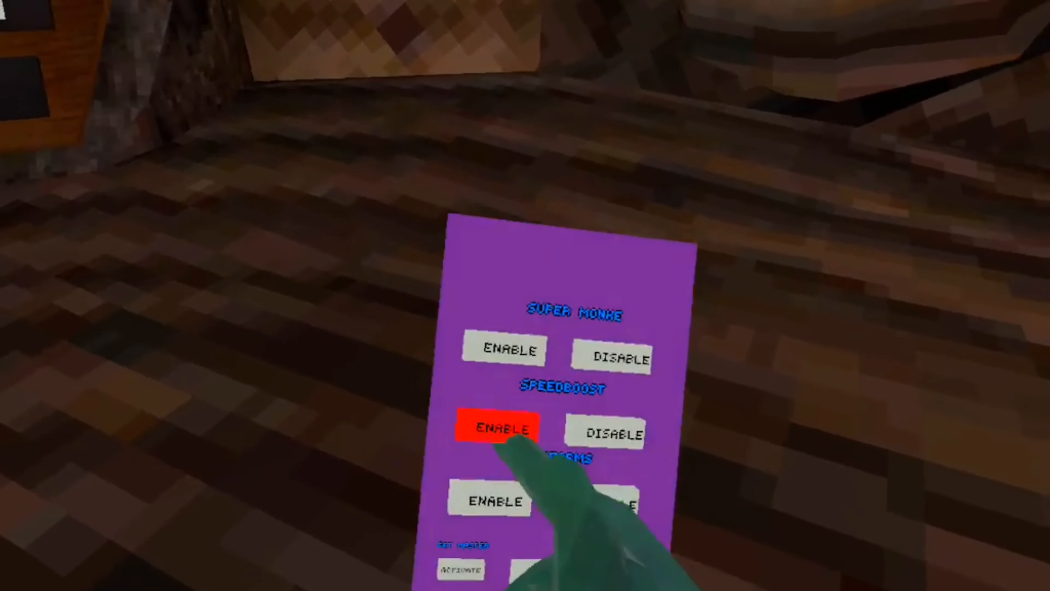
click(497, 429)
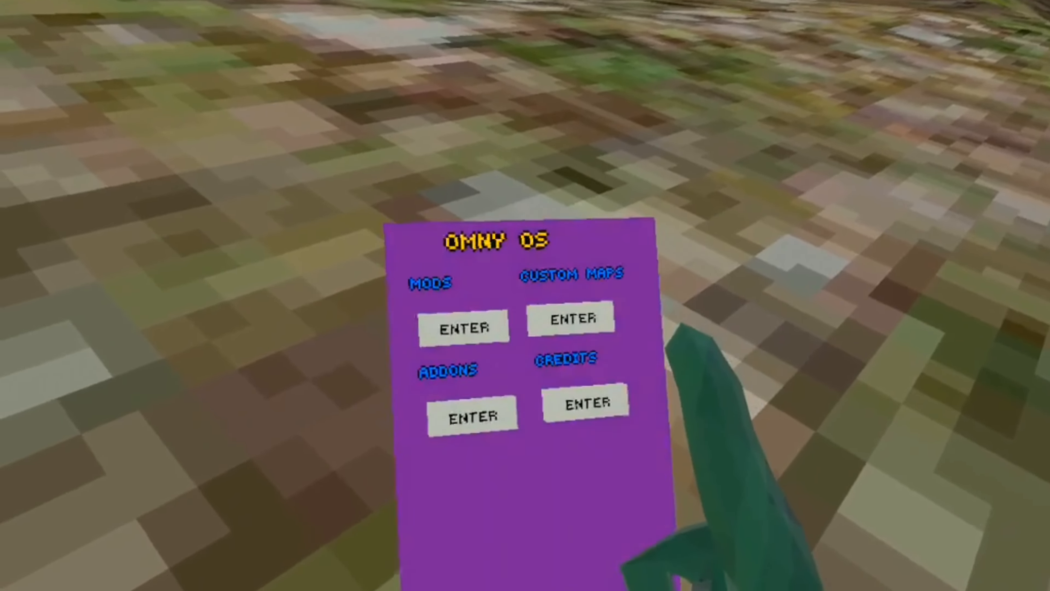
Enter the Mods section showing Super Monke, Speedboost and Platforms
click(464, 327)
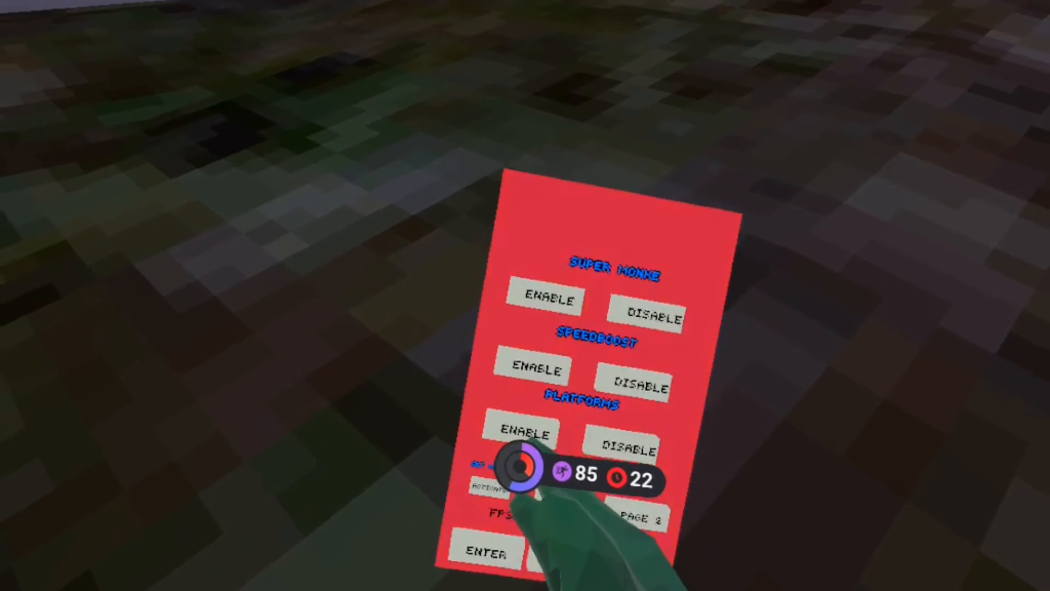
click(637, 519)
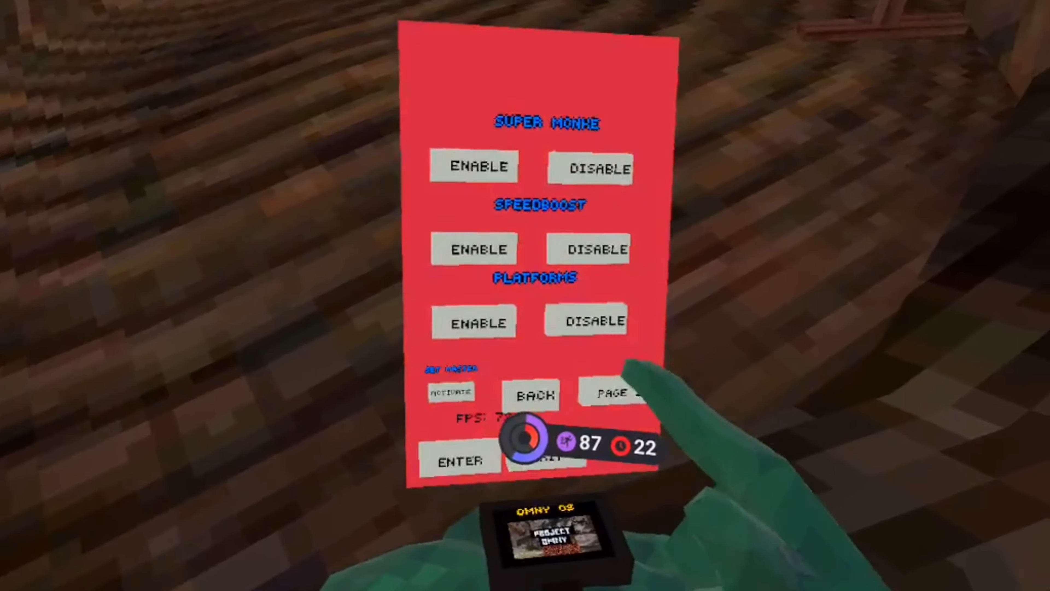
Go to mods page 2 with Slide Beta, FPS Watch and Green Screen
click(618, 394)
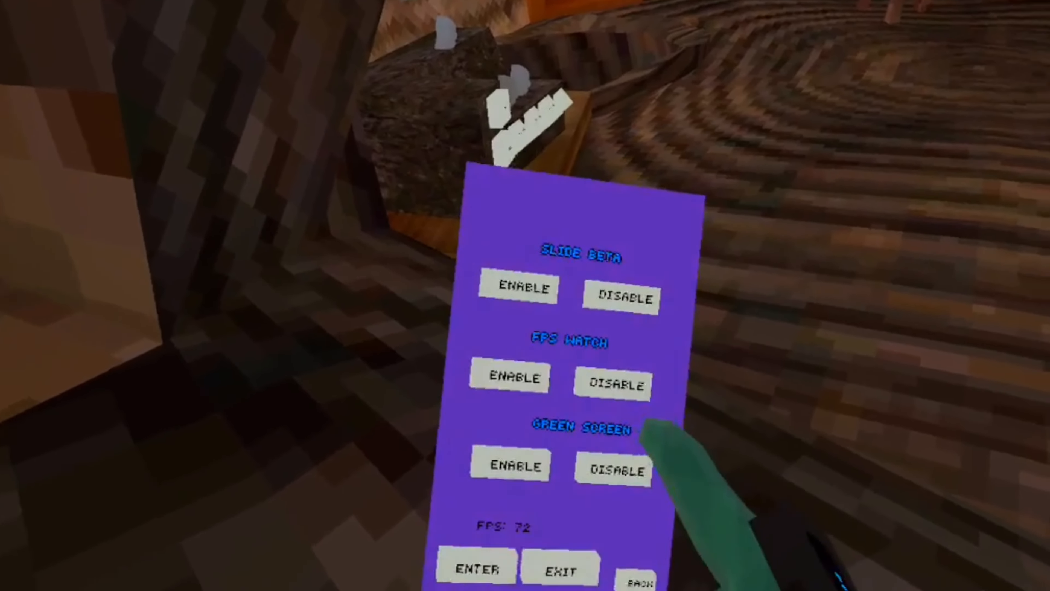
Toggle a mod on page 2 to demonstrate Slide Beta, FPS Watch and Green Screen
click(611, 384)
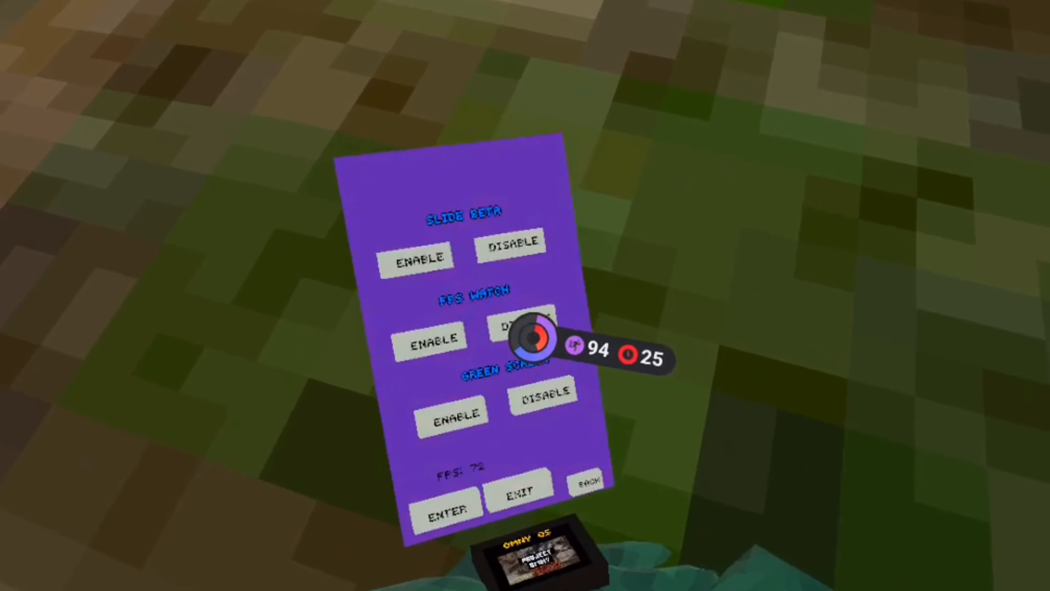
View the Custom Maps list (Dodge Ball, Dry Mountain, Minecraft), then return to mods page 1
click(586, 482)
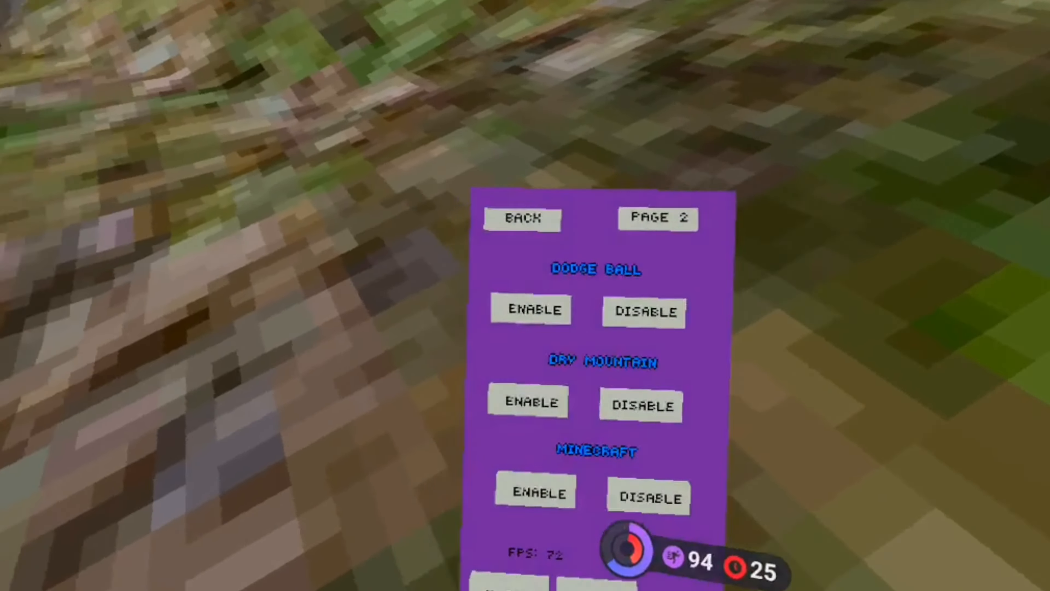
click(522, 219)
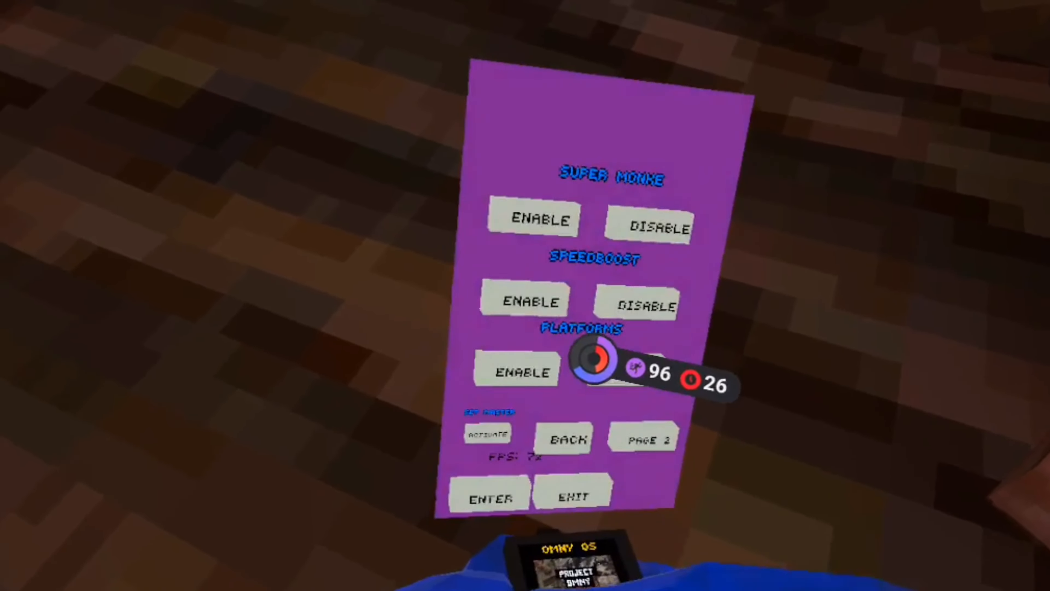
Return to the Omny OS main menu and enter the Custom Maps section
click(566, 439)
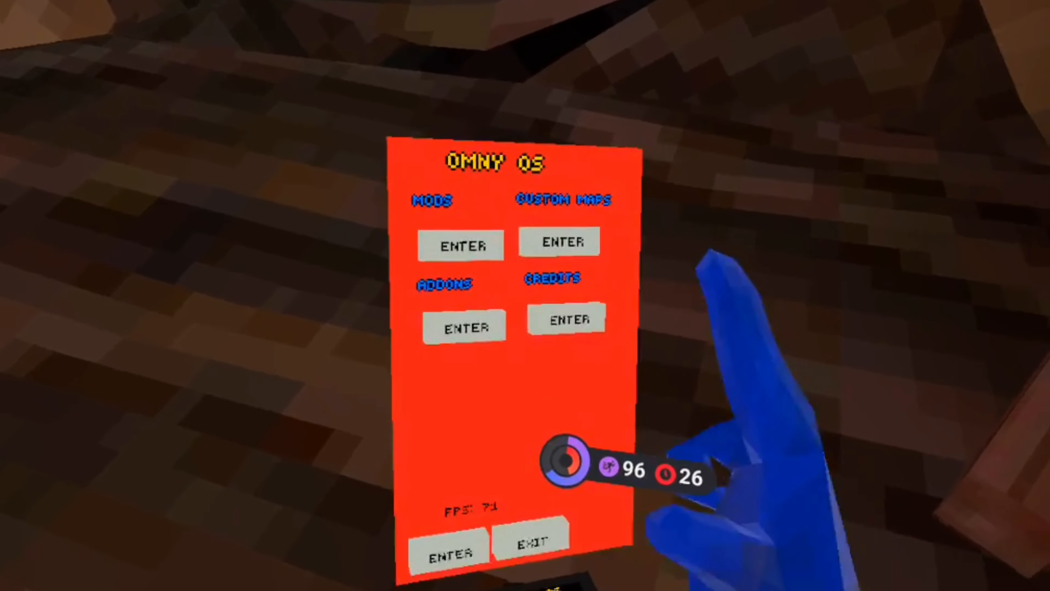
click(460, 245)
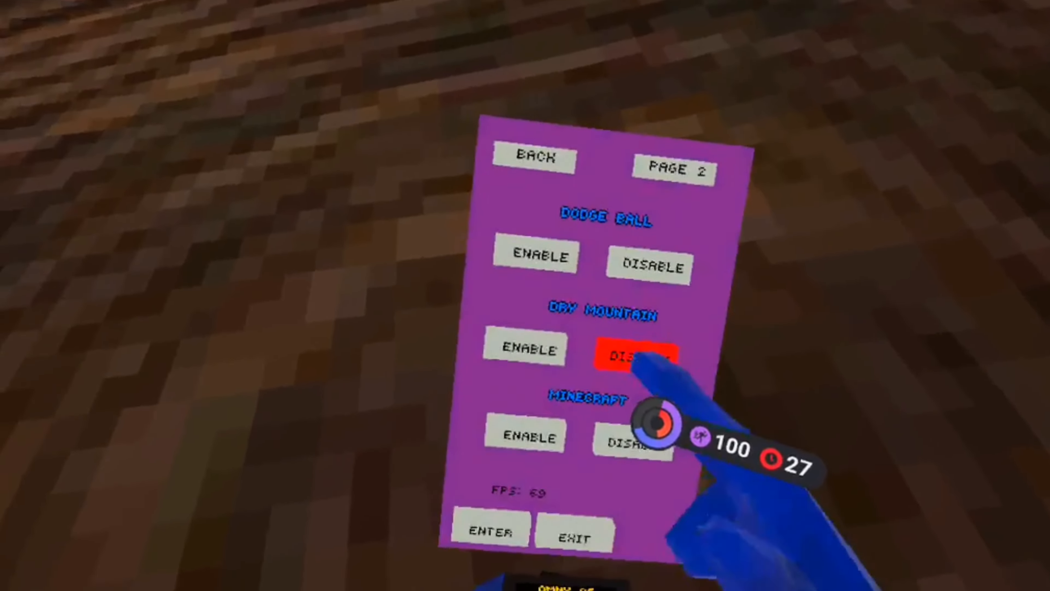
Disable the Dry Mountain custom map
click(646, 355)
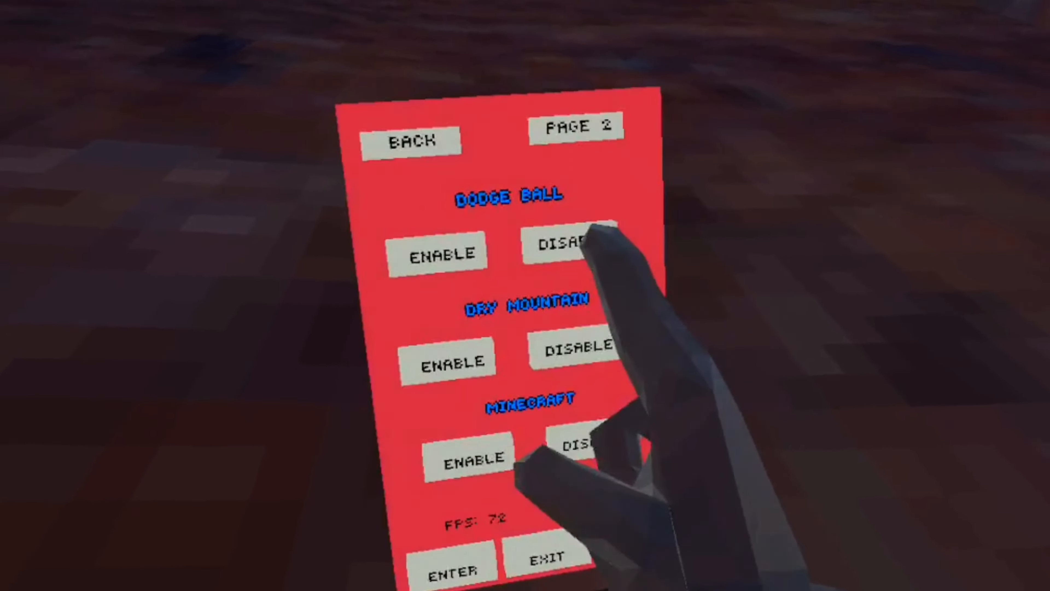
Disable the Dodge Ball map and close the Omny OS menu
click(575, 125)
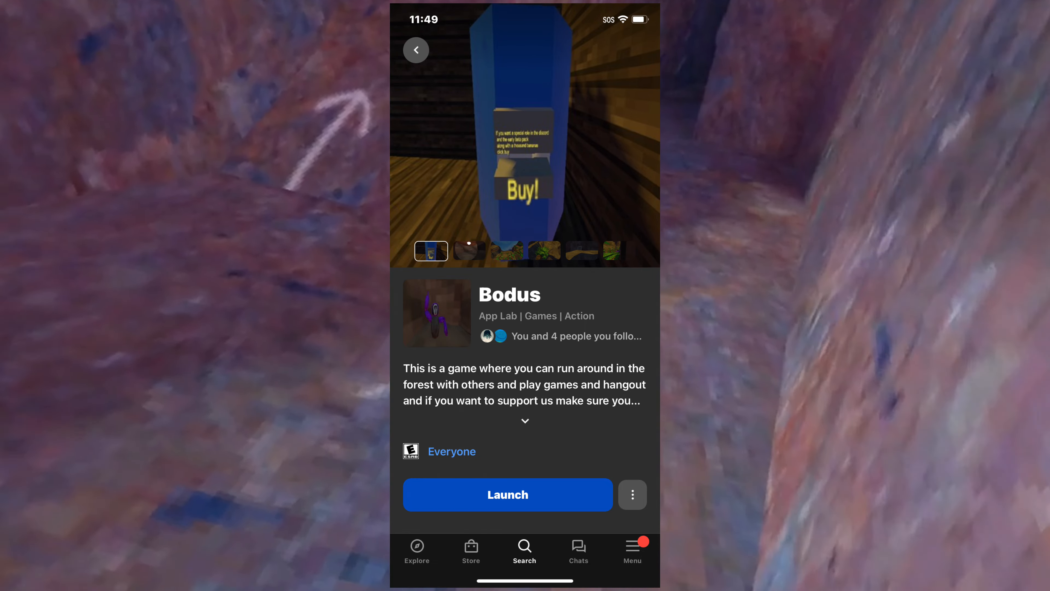
click(507, 494)
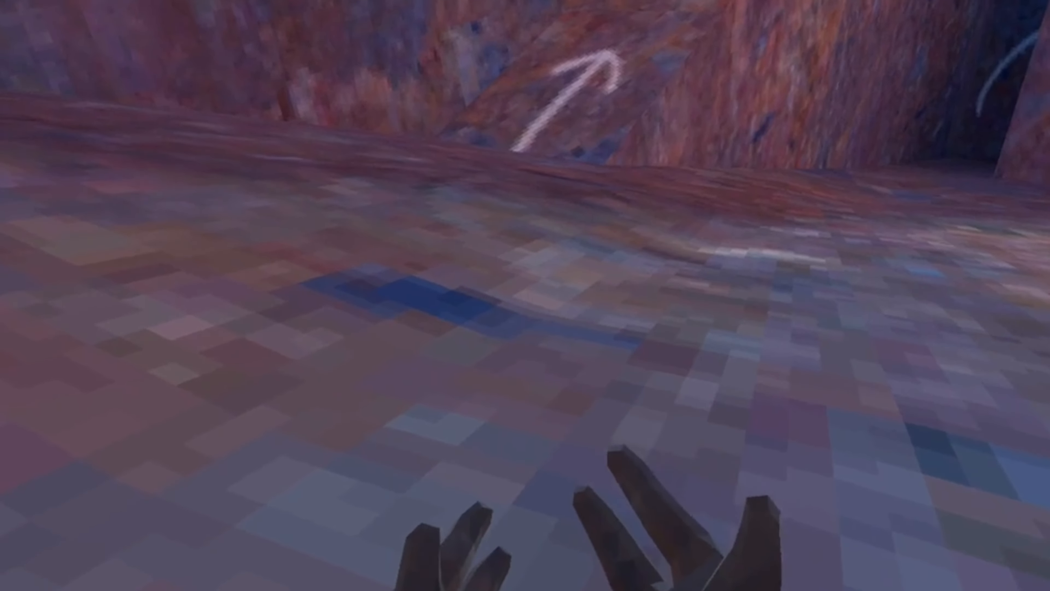